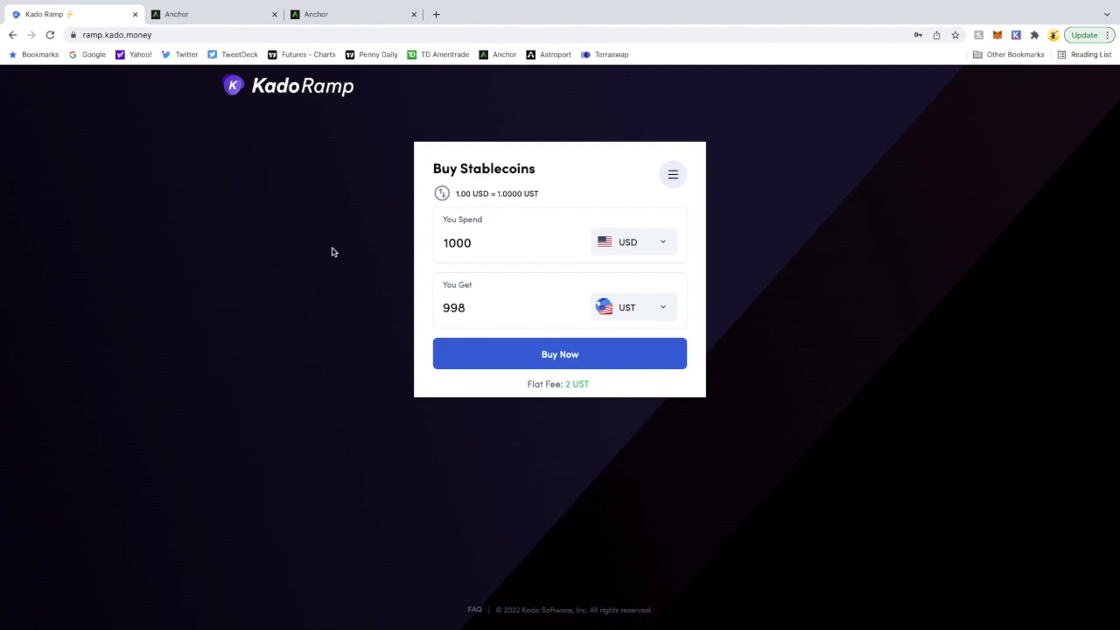
mouse_move(311, 238)
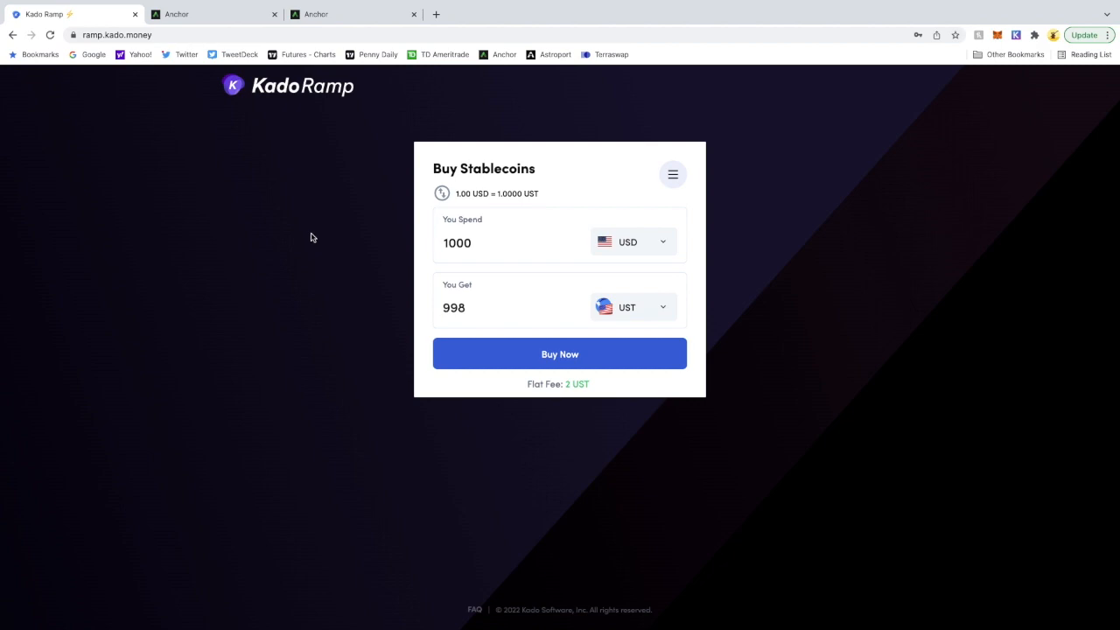
mouse_move(140, 108)
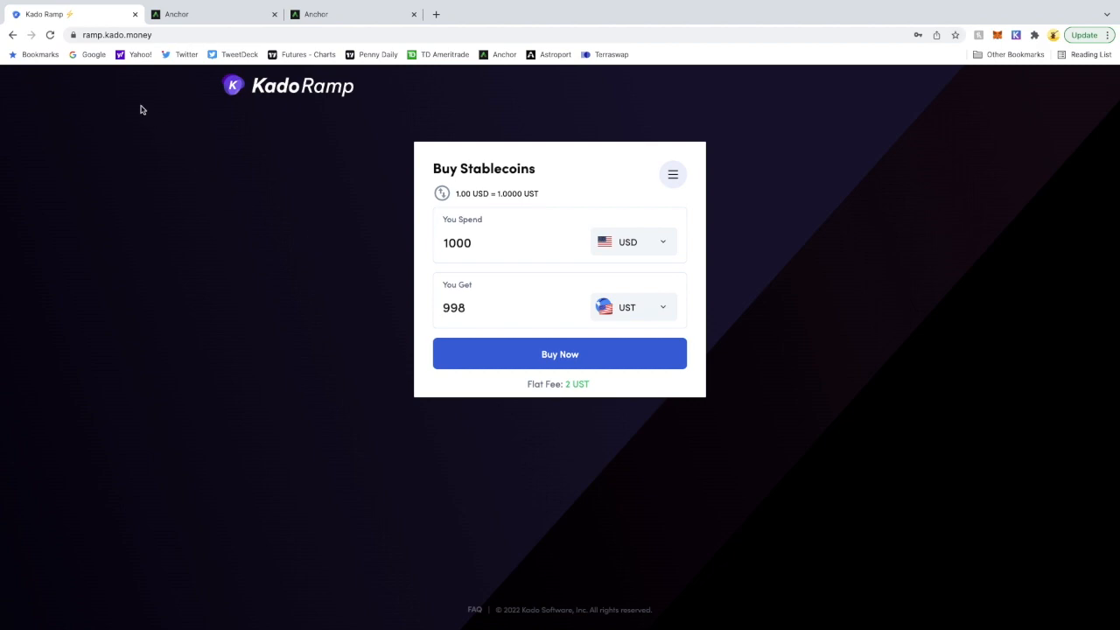
mouse_move(210, 123)
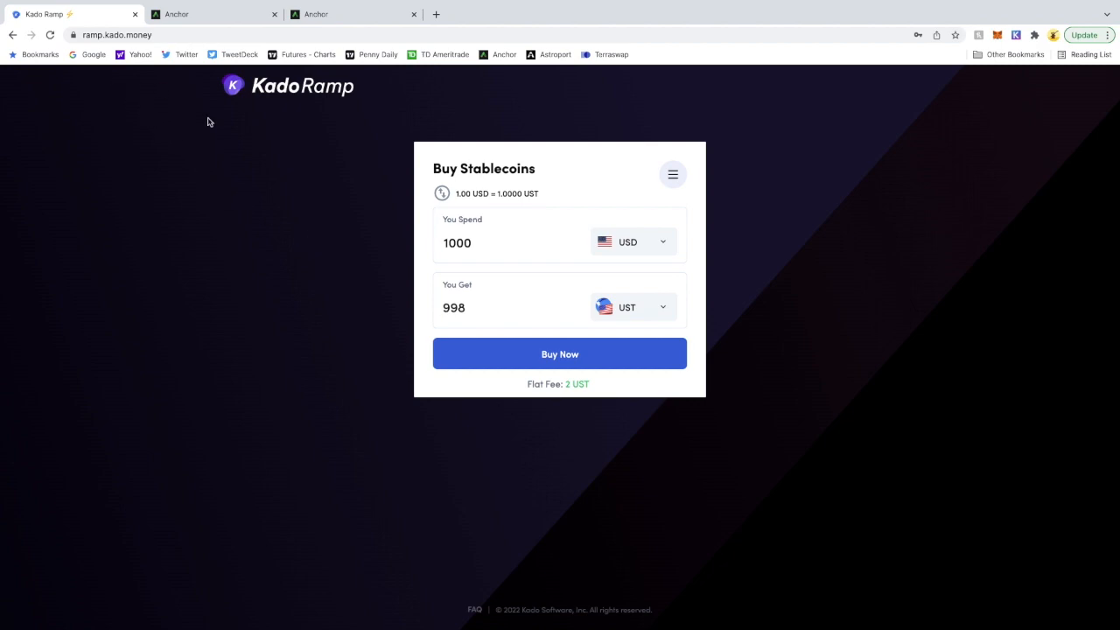
mouse_move(336, 245)
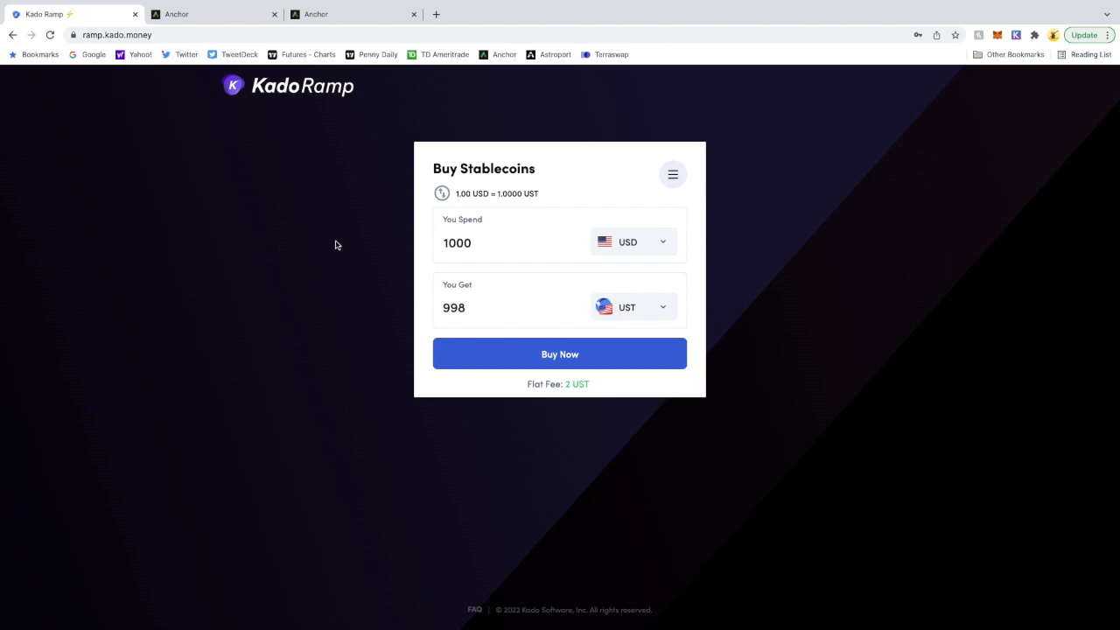
mouse_move(526, 214)
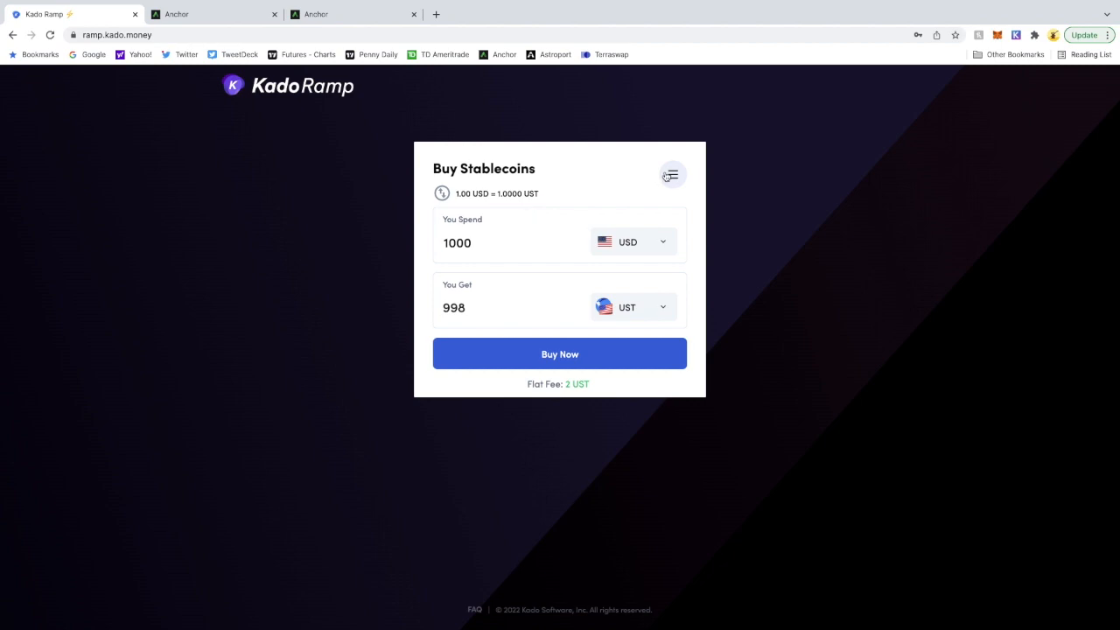
Review the account purchase limits from the account menu, then return to the purchase form
left_click(672, 176)
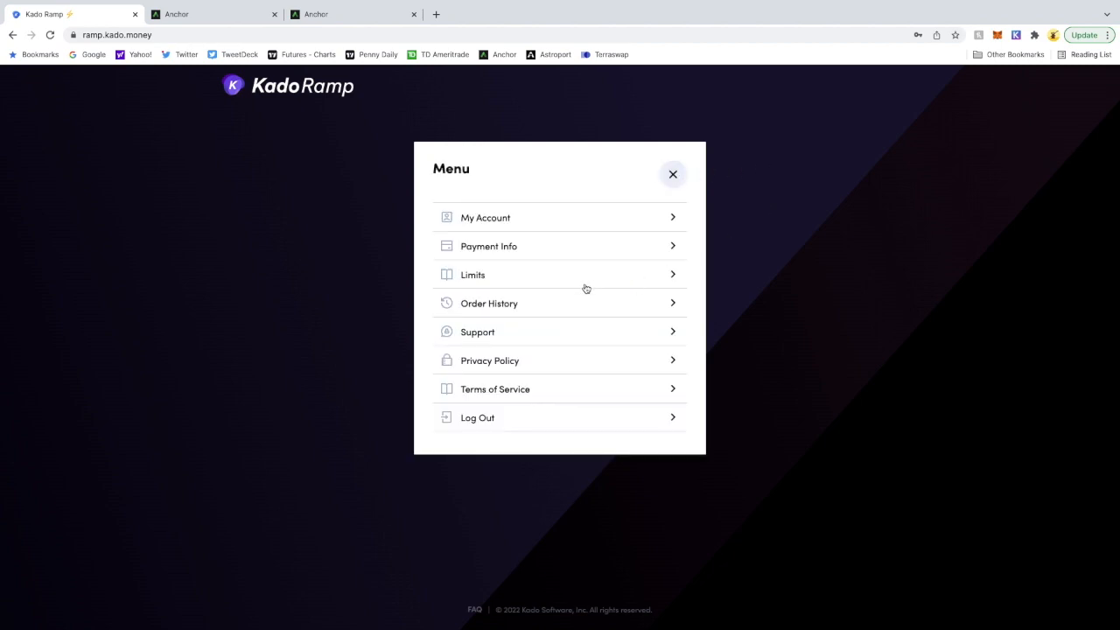
left_click(472, 273)
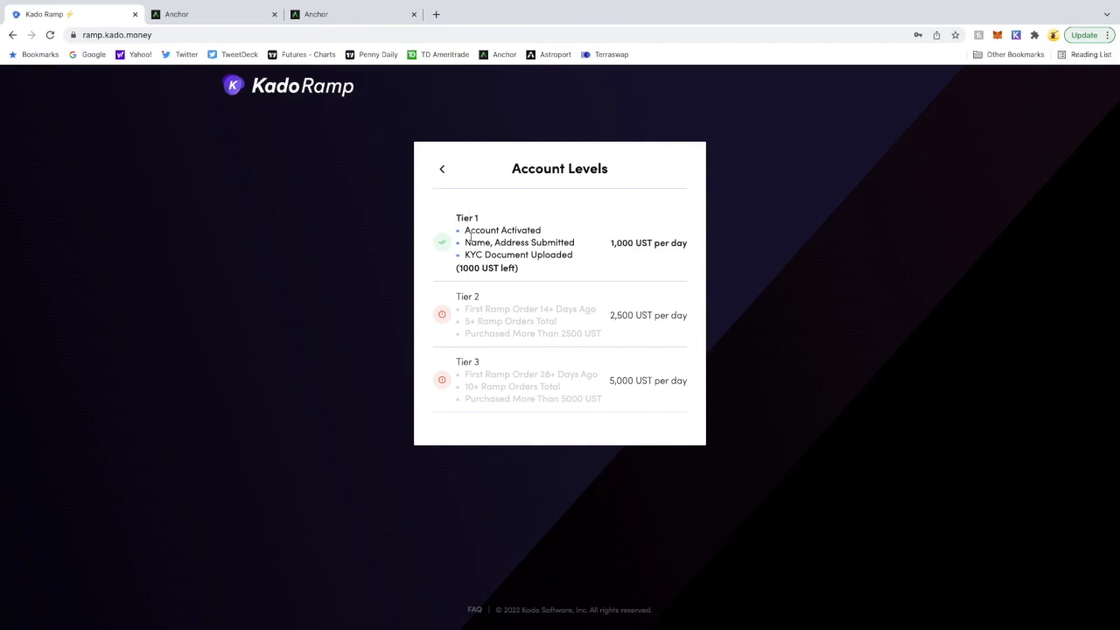
mouse_move(646, 276)
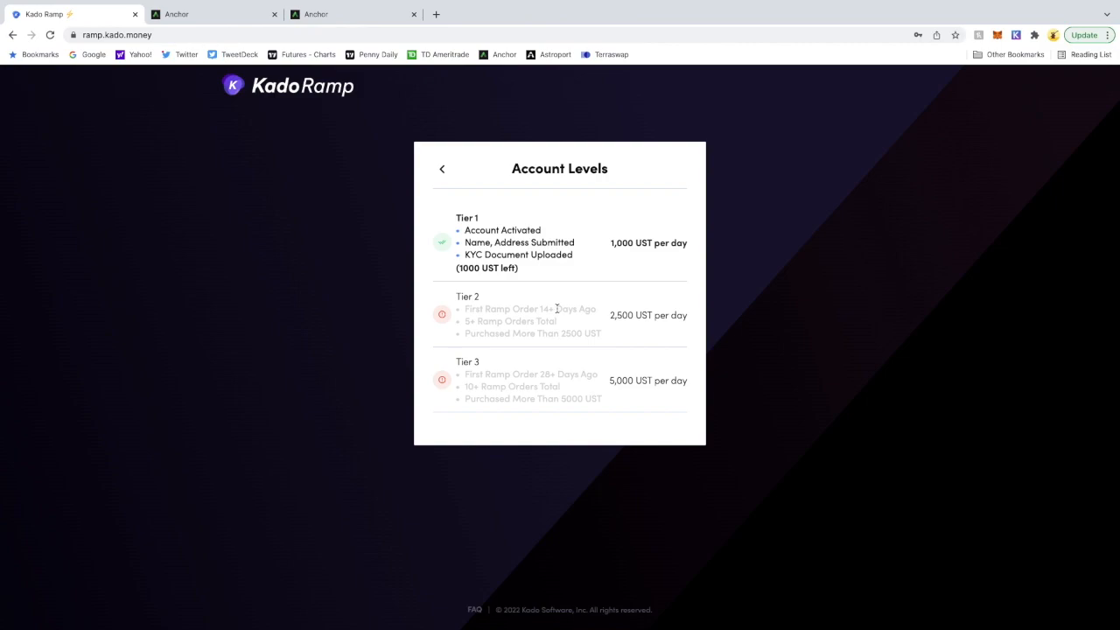
mouse_move(610, 340)
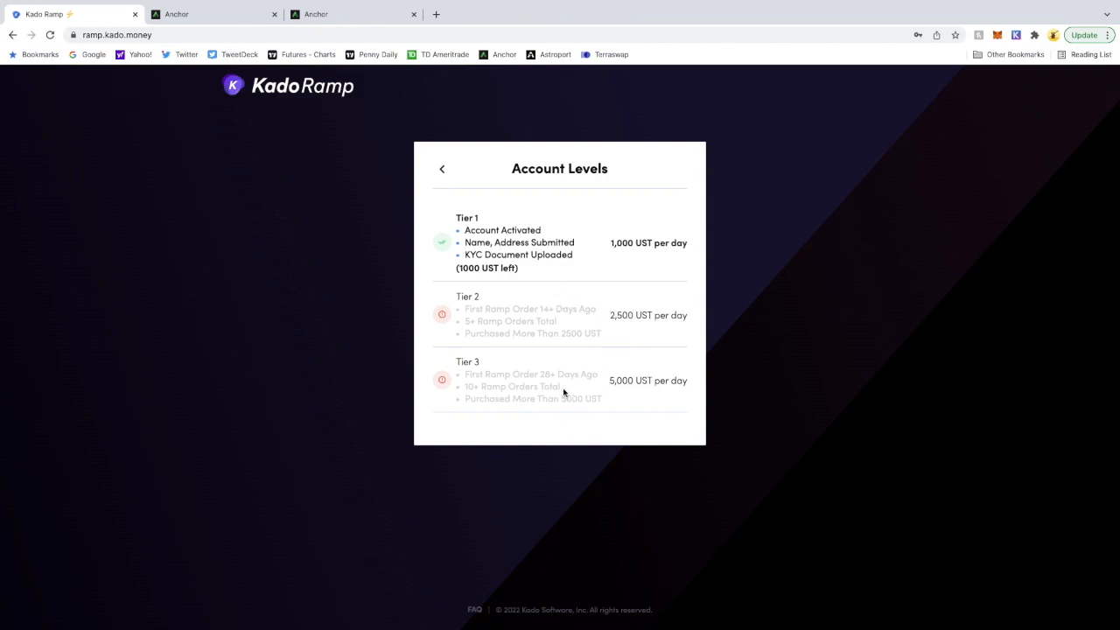
mouse_move(564, 389)
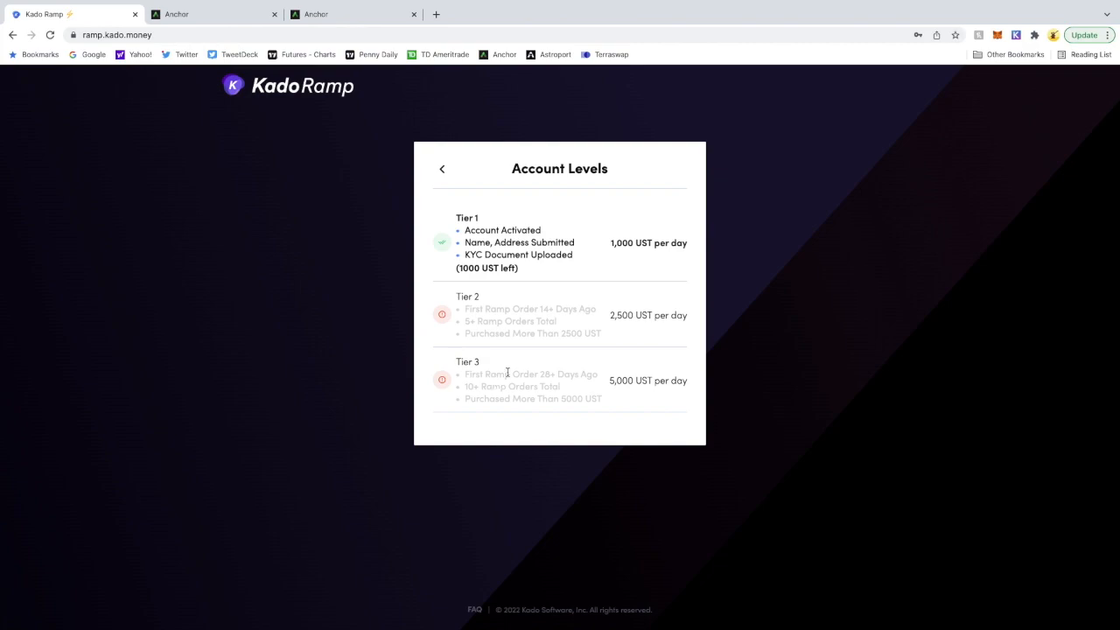
mouse_move(589, 409)
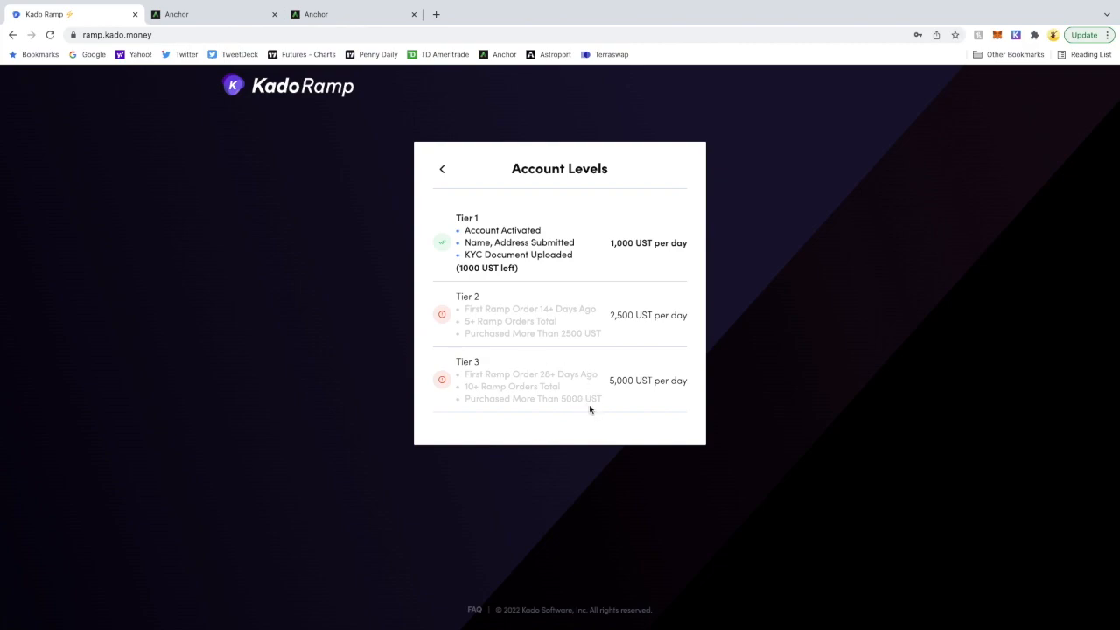
mouse_move(606, 407)
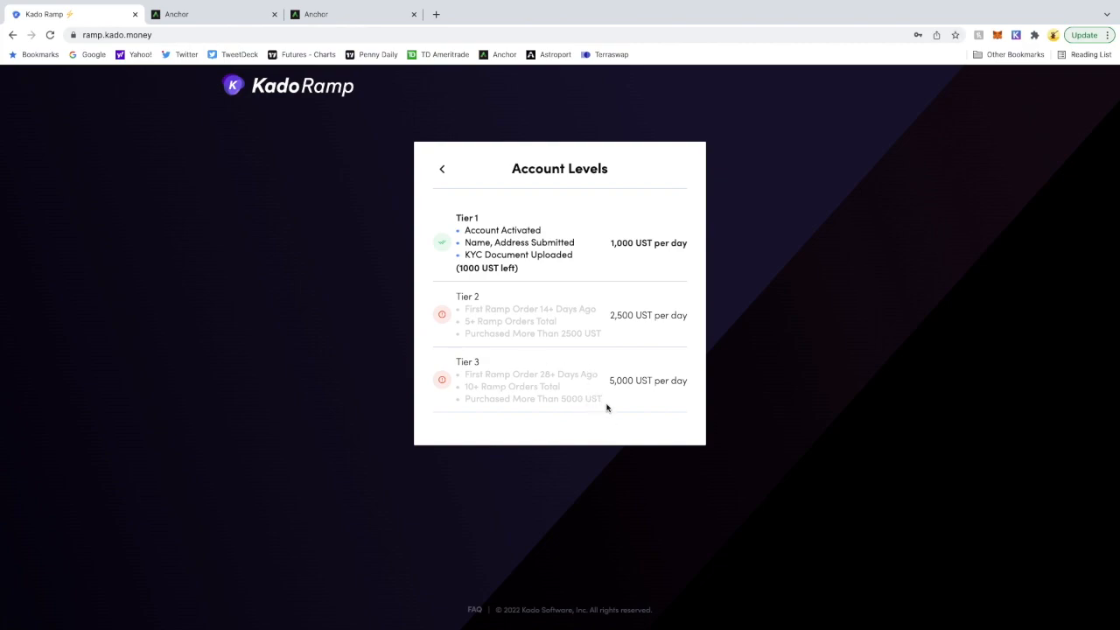
mouse_move(587, 365)
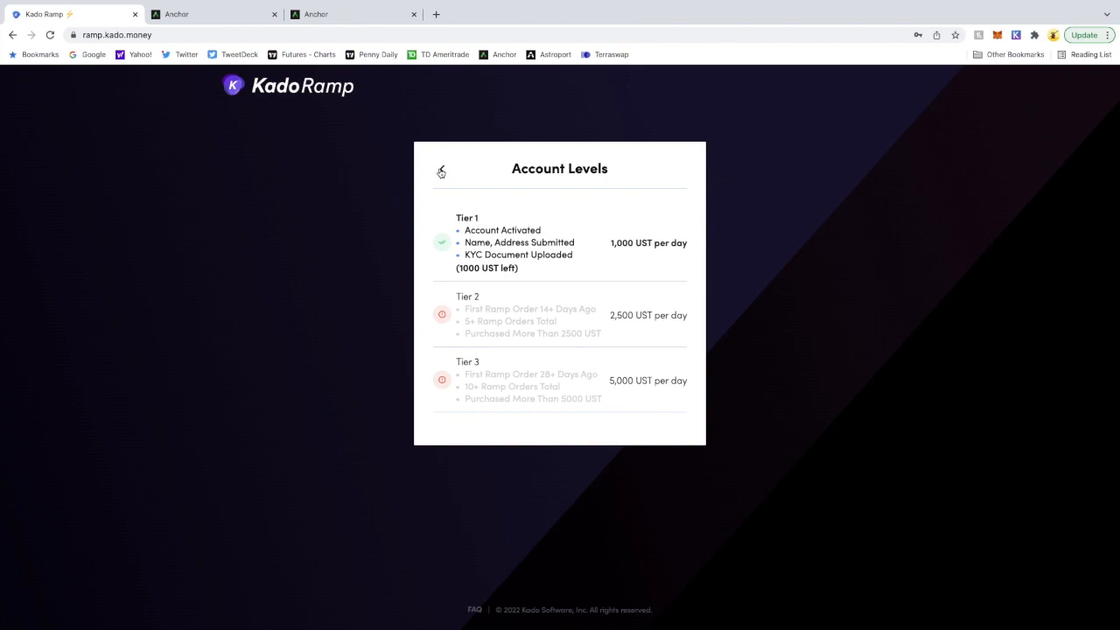
left_click(441, 171)
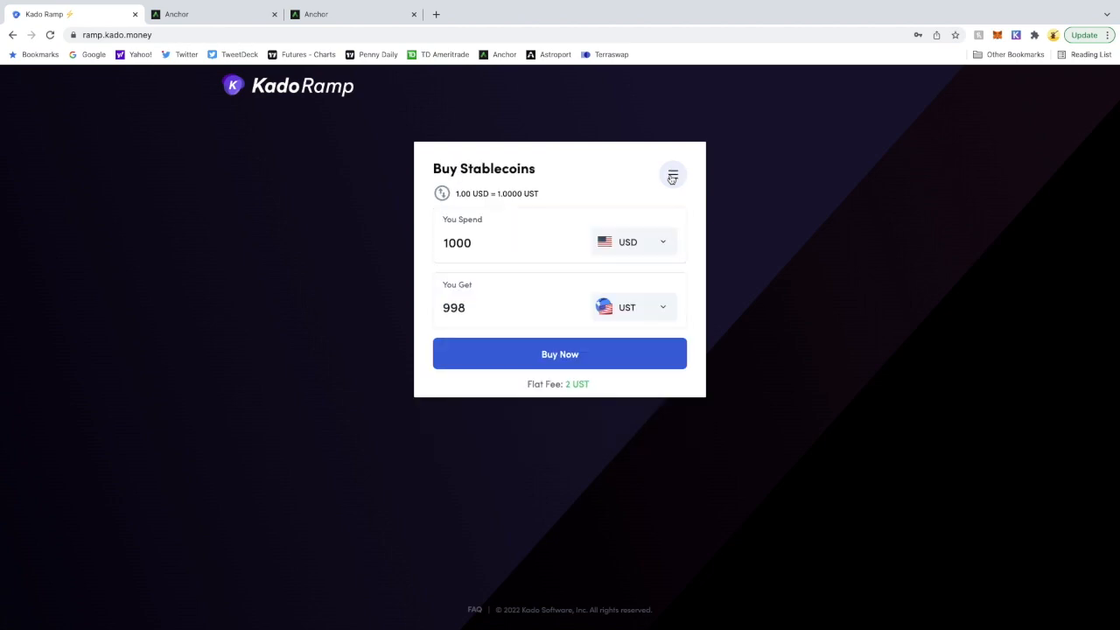
mouse_move(560, 480)
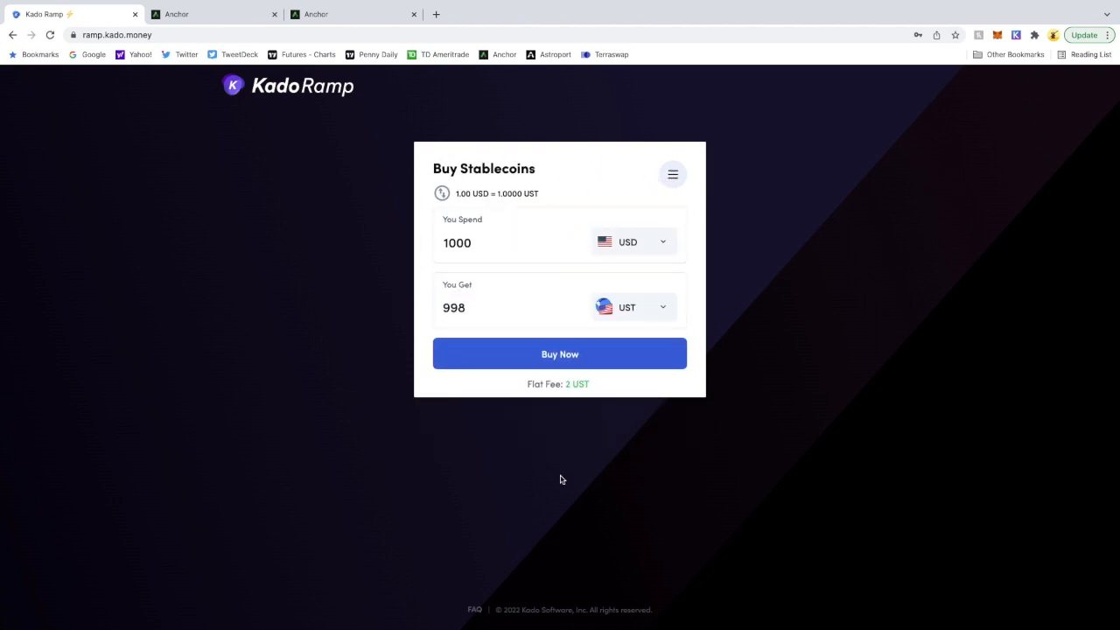
mouse_move(549, 362)
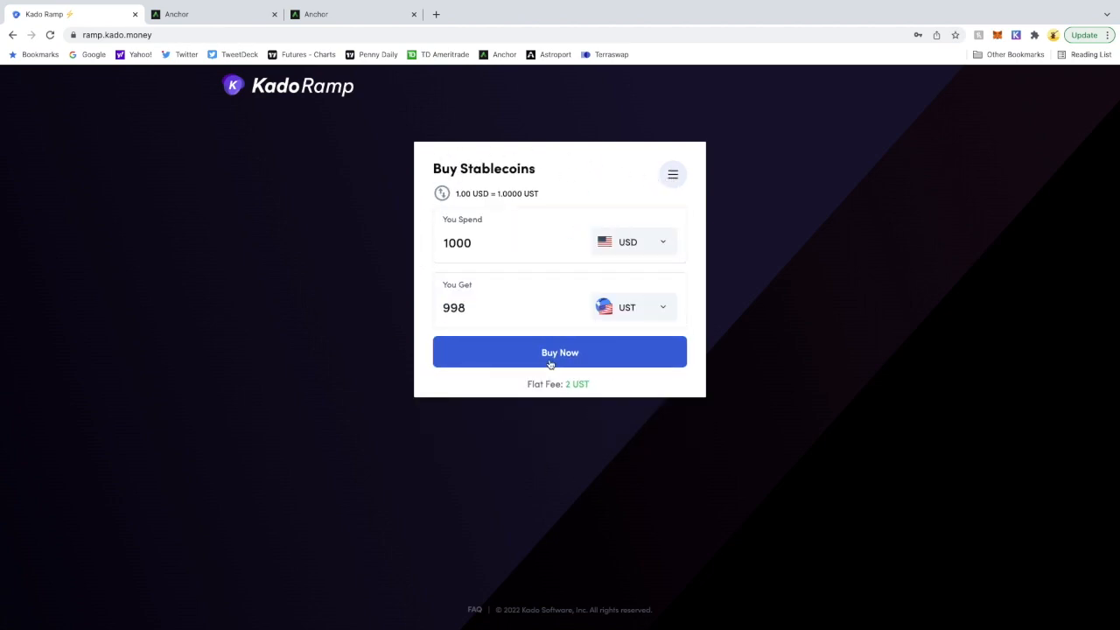
Start the 1000 USD for 998 UST purchase and submit the Terra wallet address
left_click(560, 352)
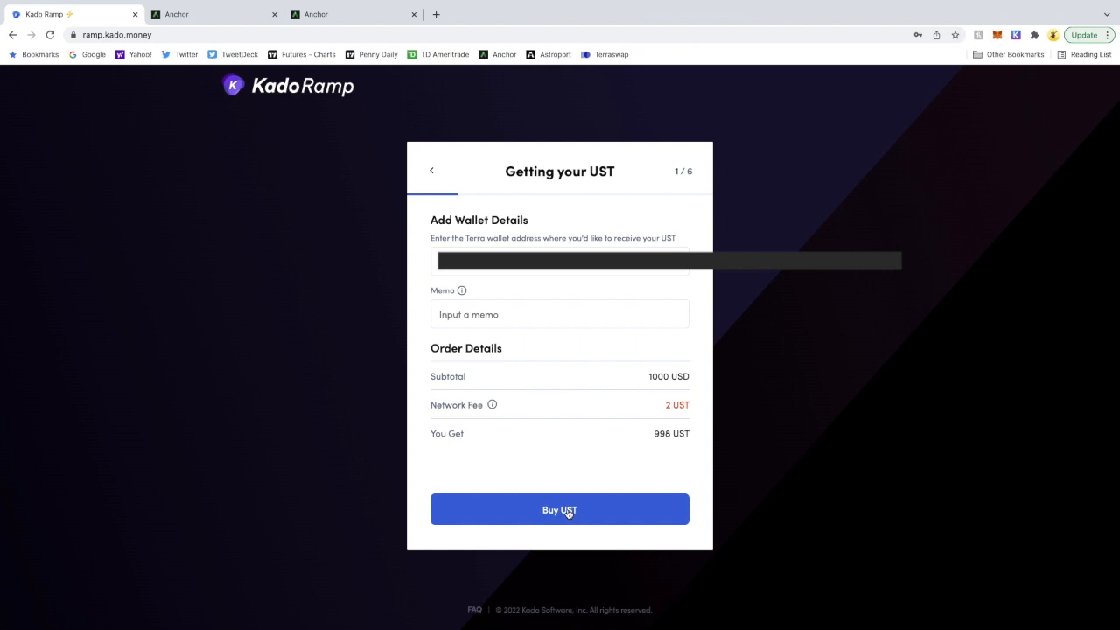
left_click(560, 509)
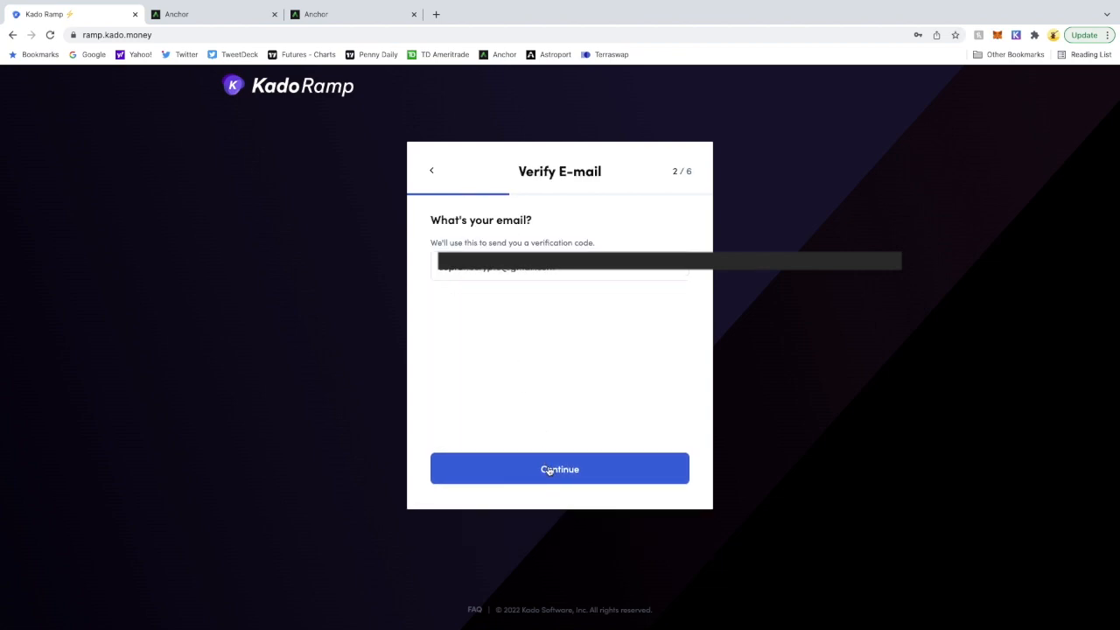
Submit the email, enter the 4-digit verification code and Kado password, and continue to payment options
left_click(560, 469)
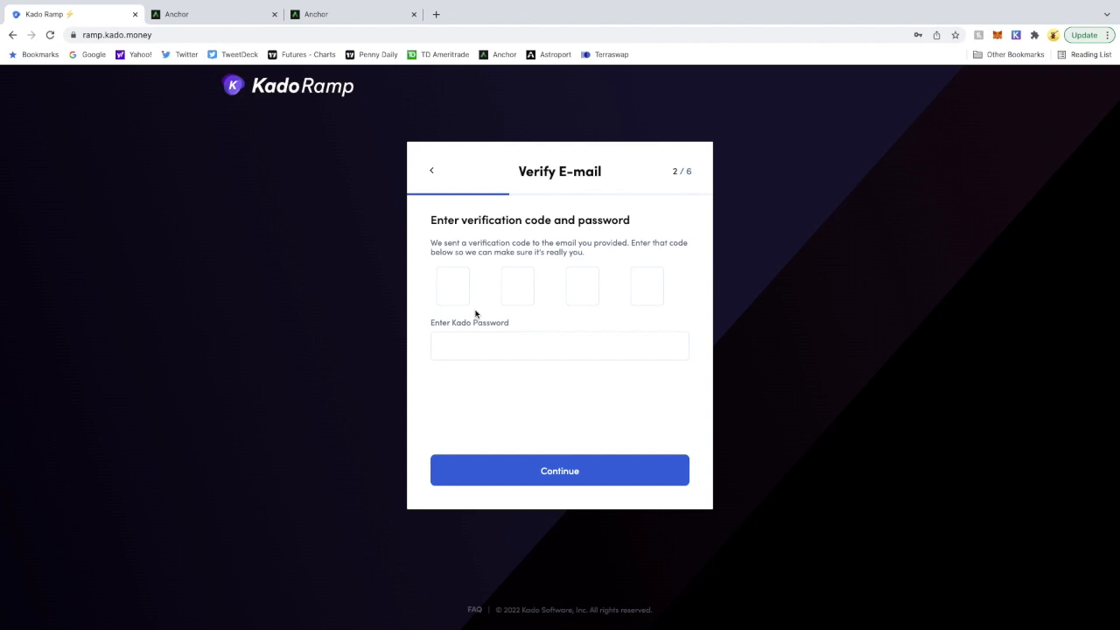
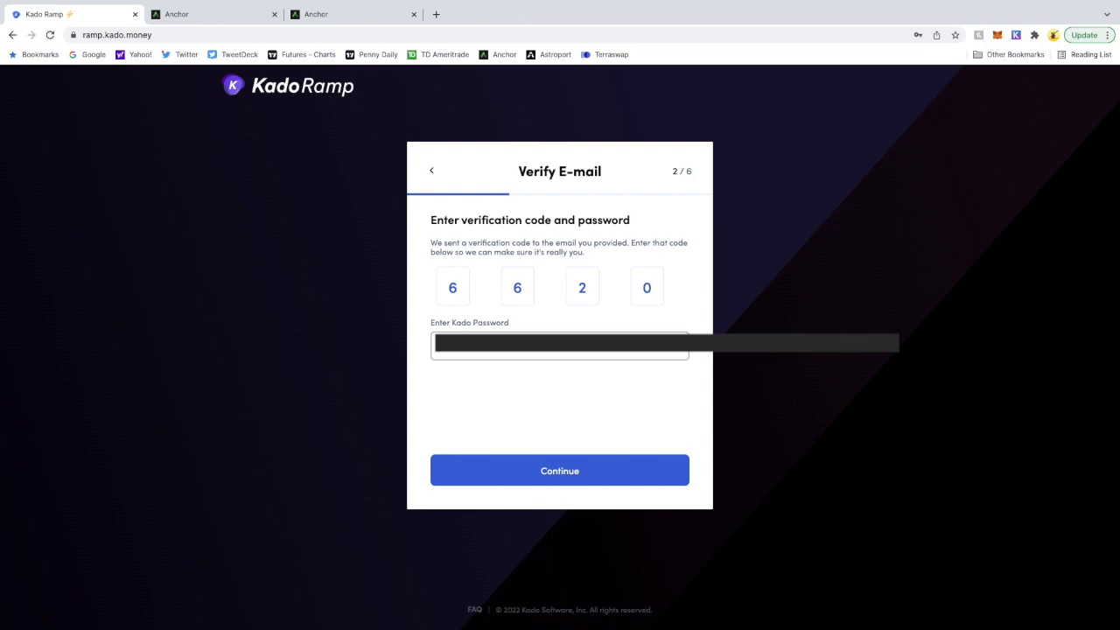
left_click(561, 469)
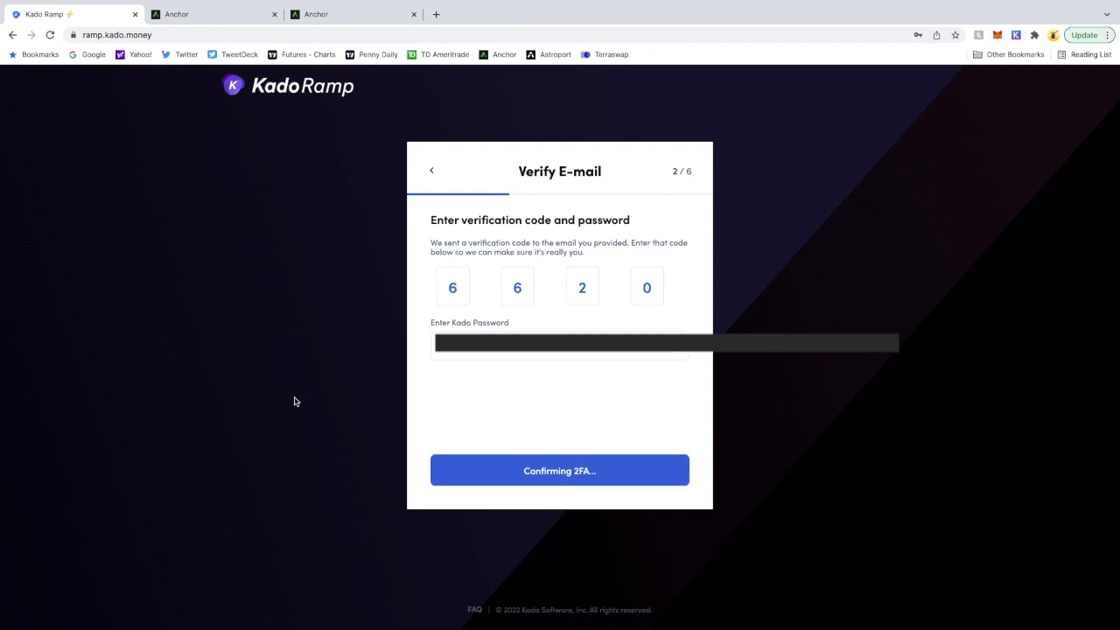
left_click(560, 469)
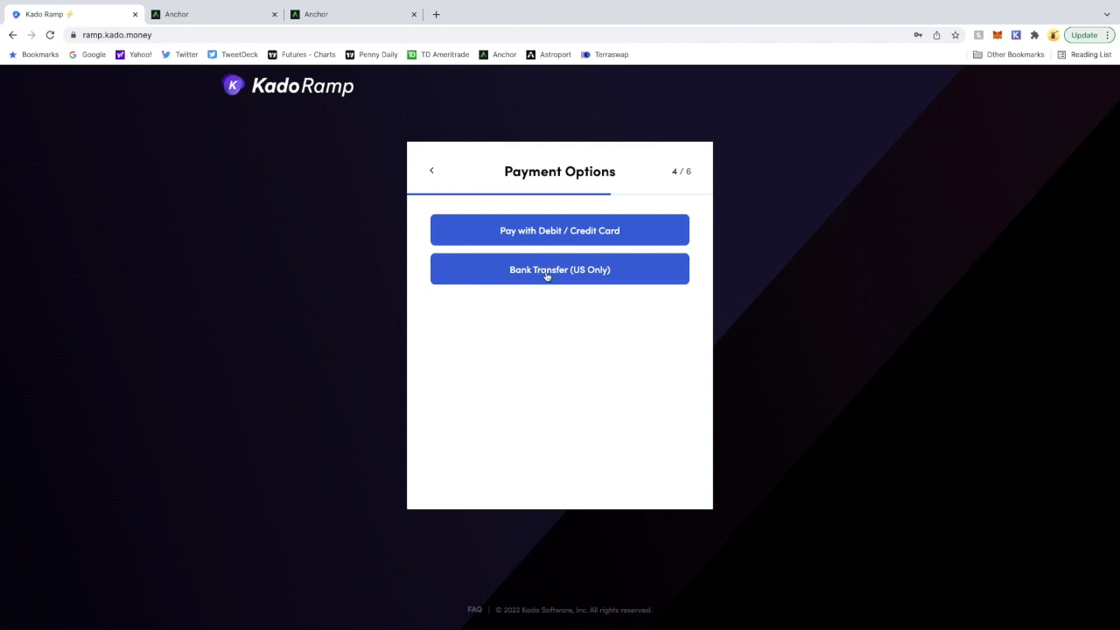
mouse_move(560, 228)
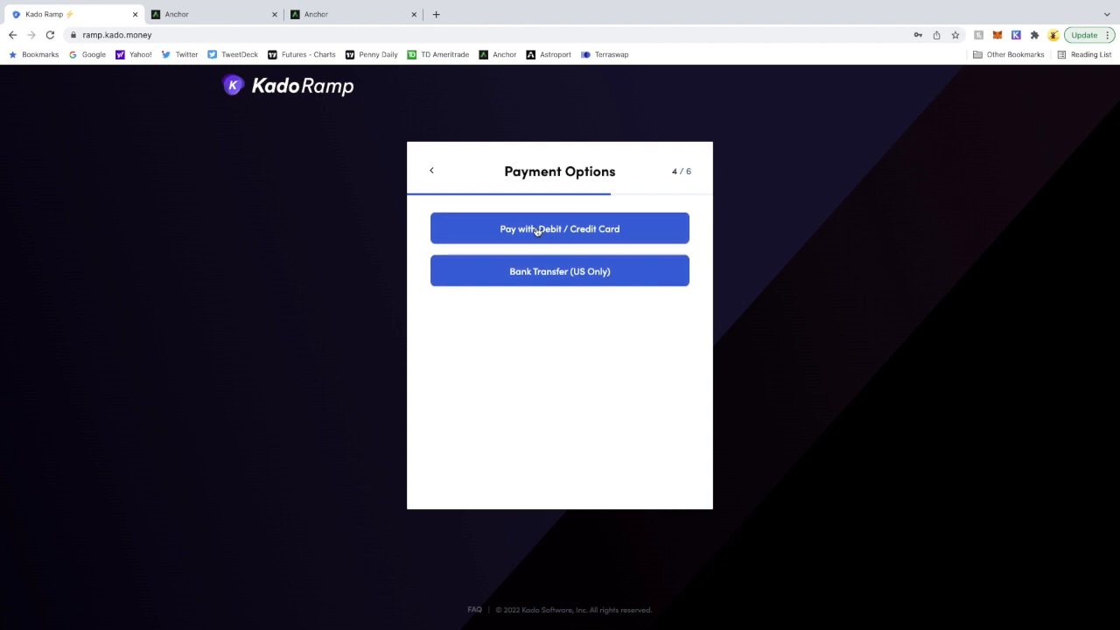
Choose Bank Transfer (US Only), select the linked bank account and continue to order confirmation
left_click(560, 227)
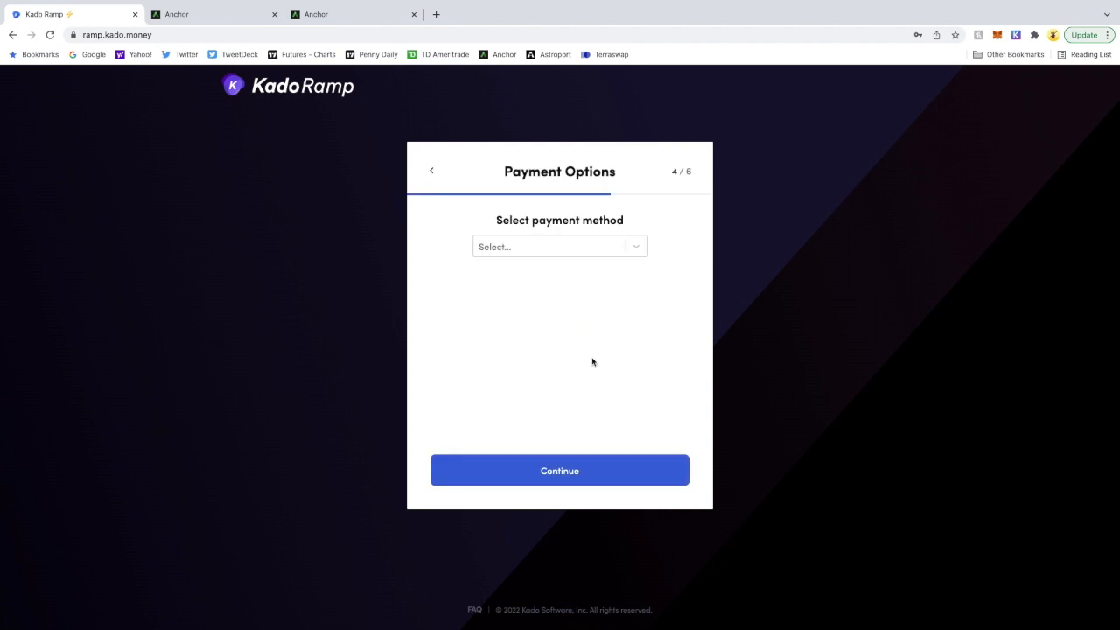
left_click(560, 245)
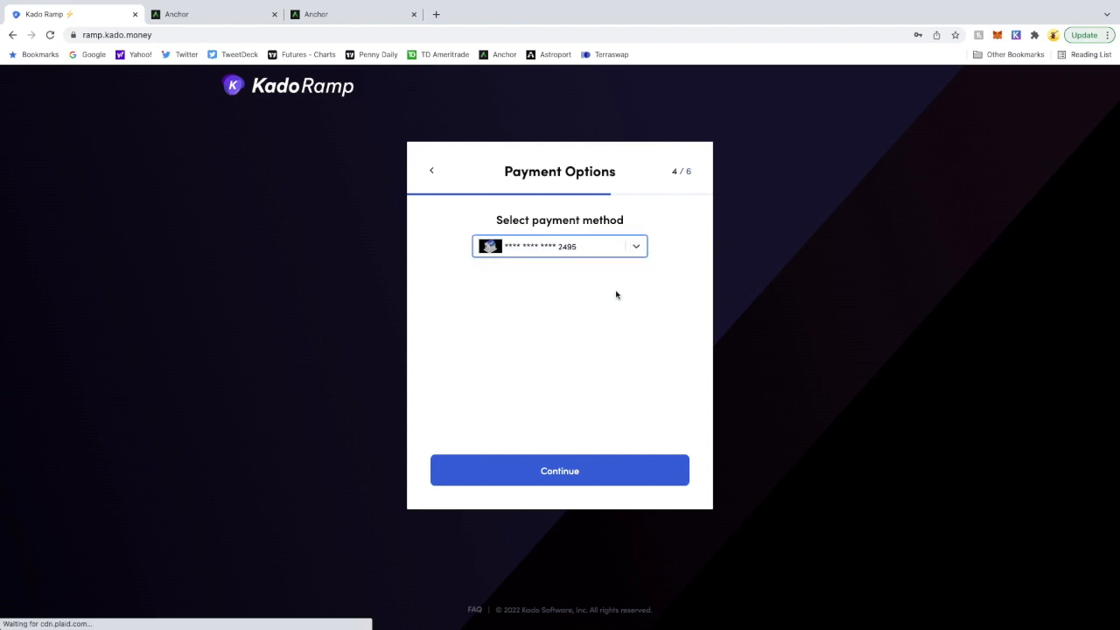
left_click(560, 469)
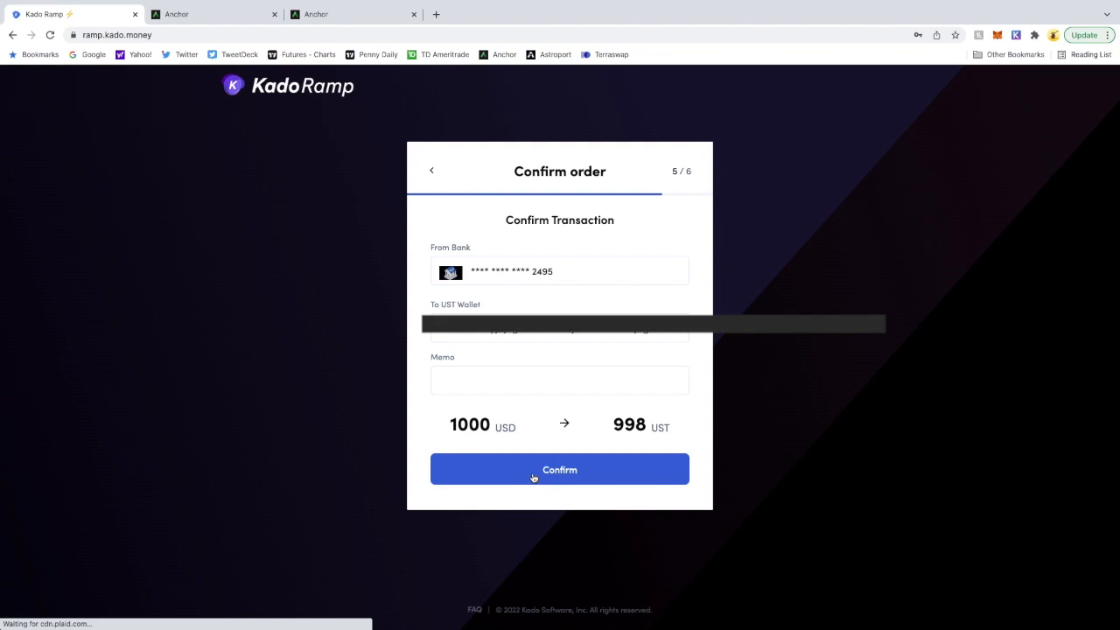
Confirm the 1000 USD to 998 UST order and switch to the Anchor tab while it processes
left_click(560, 469)
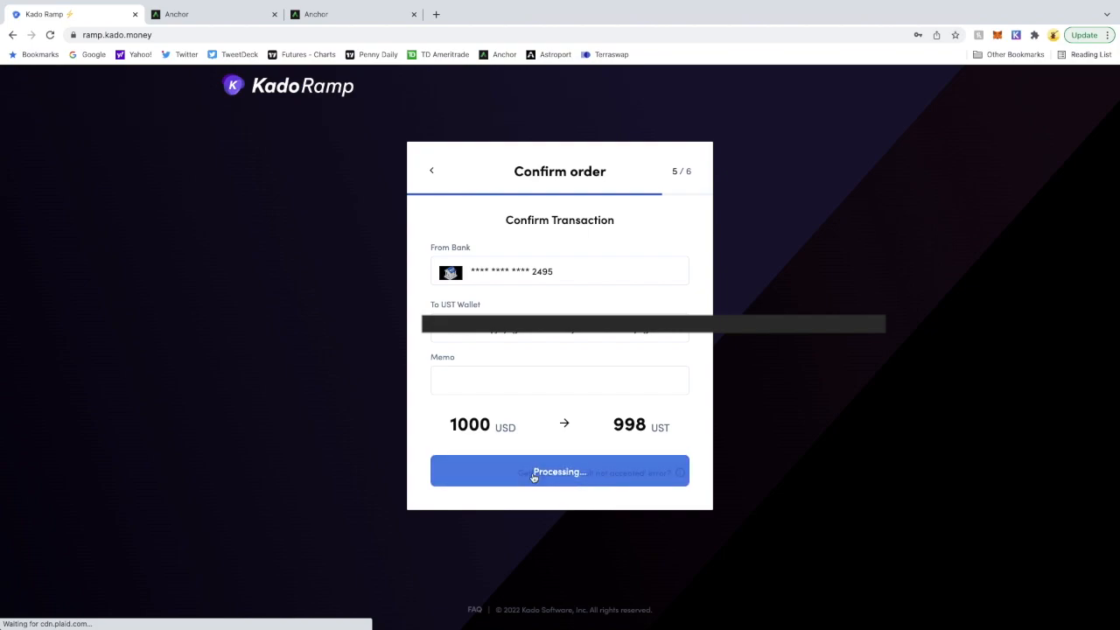
left_click(560, 471)
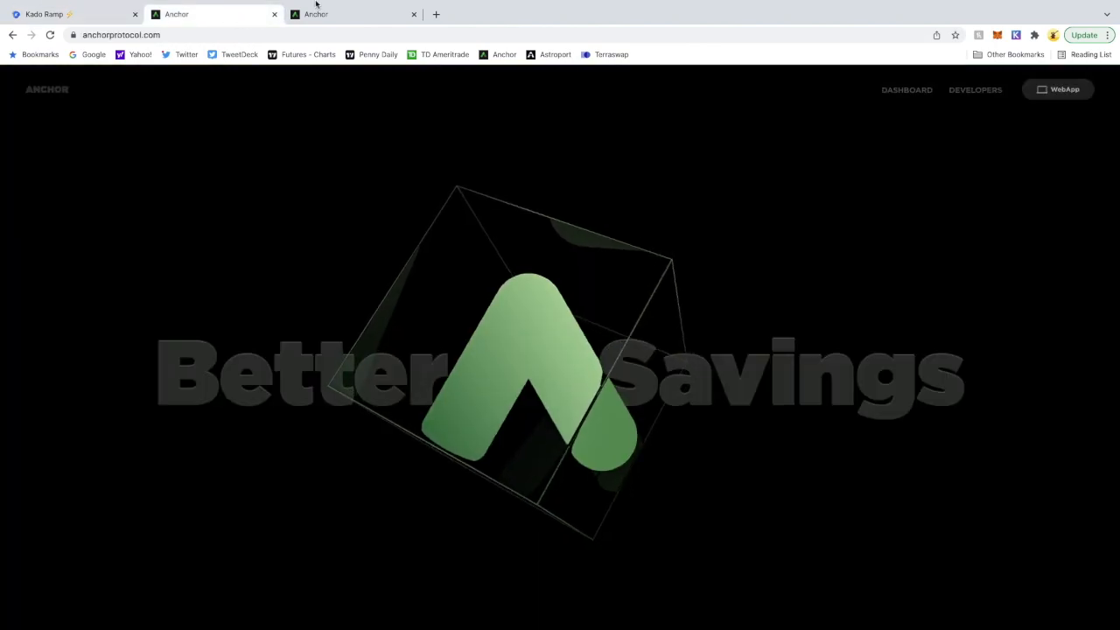
Open the Anchor WebApp dashboard, then return to Kado Ramp showing Transaction Confirmed
left_click(318, 7)
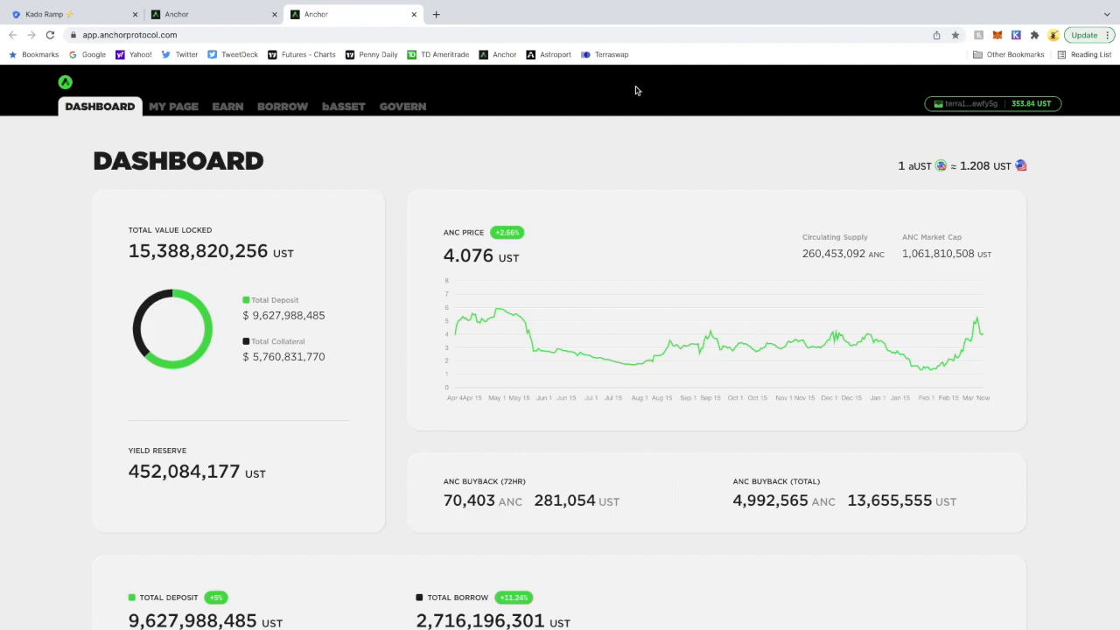
left_click(74, 14)
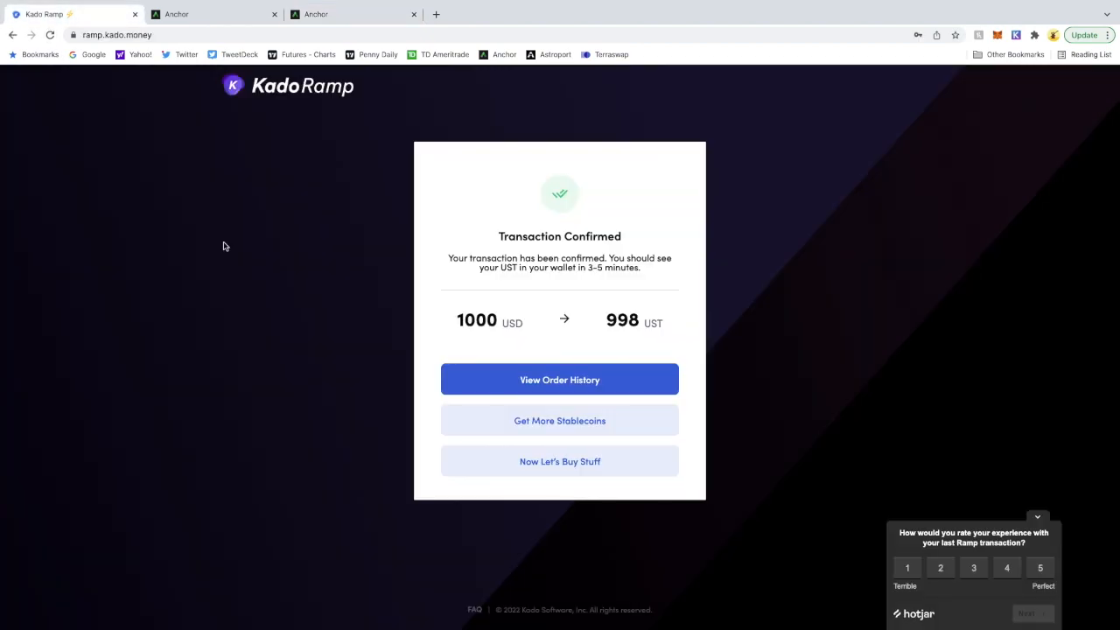
mouse_move(353, 336)
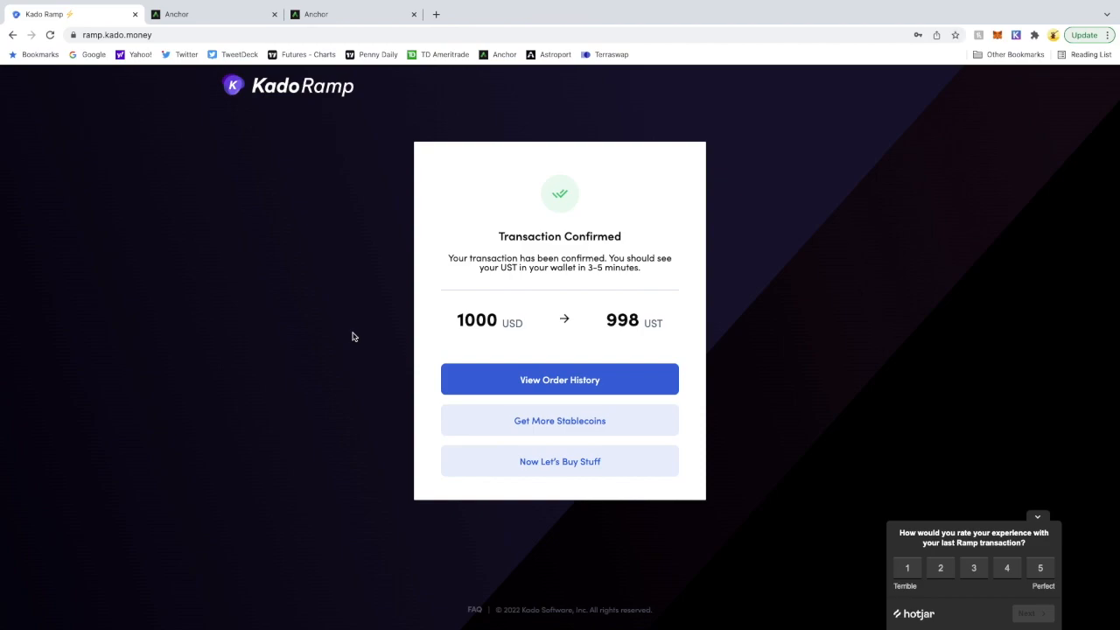